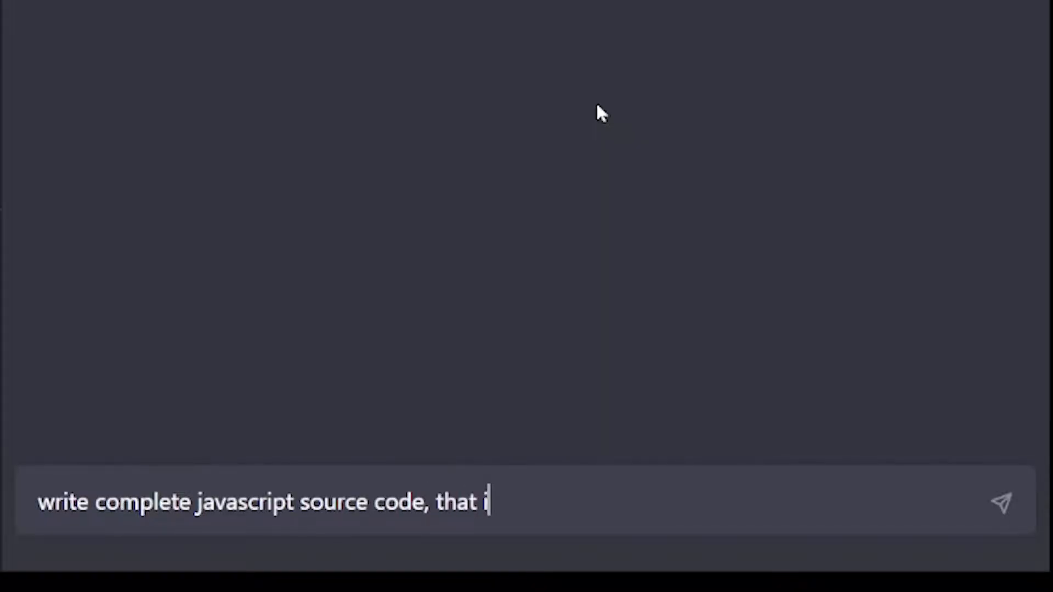
Type the opening prompt text: initialize a canvas with id "game", render there, use keyboard controls.
{"action": "type", "text": "nitializes"}
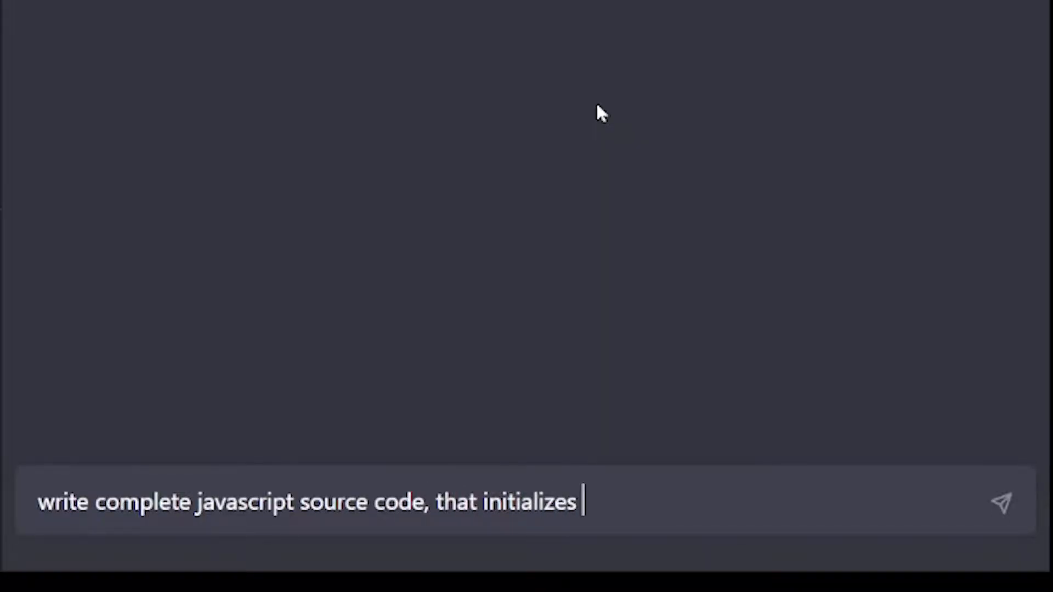
{"action": "type", "text": "canvas tag"}
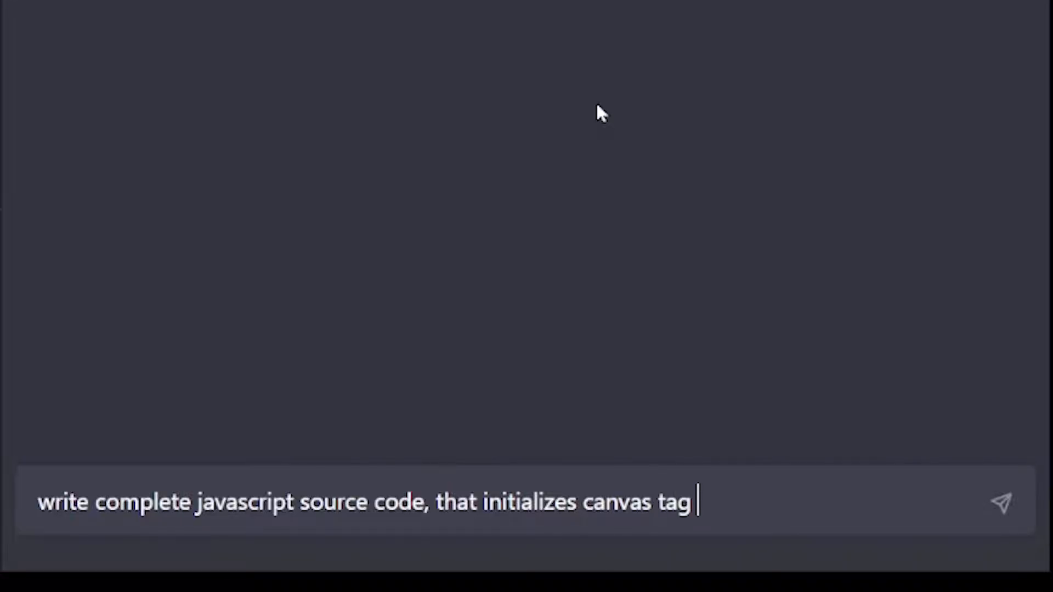
{"action": "type", "text": "with id \"game\""}
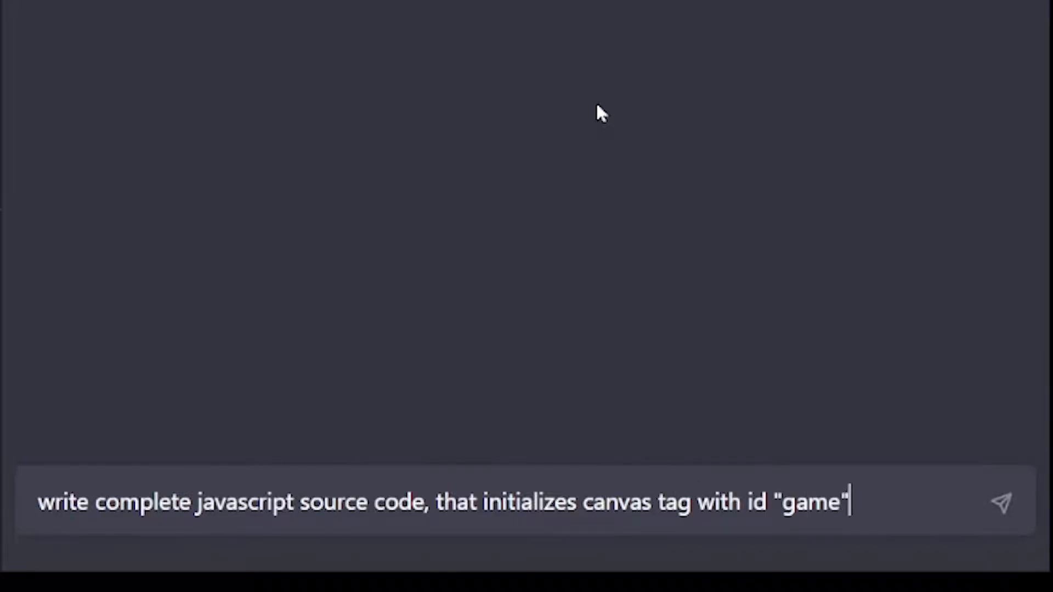
{"action": "type", "text": ", and uses it"}
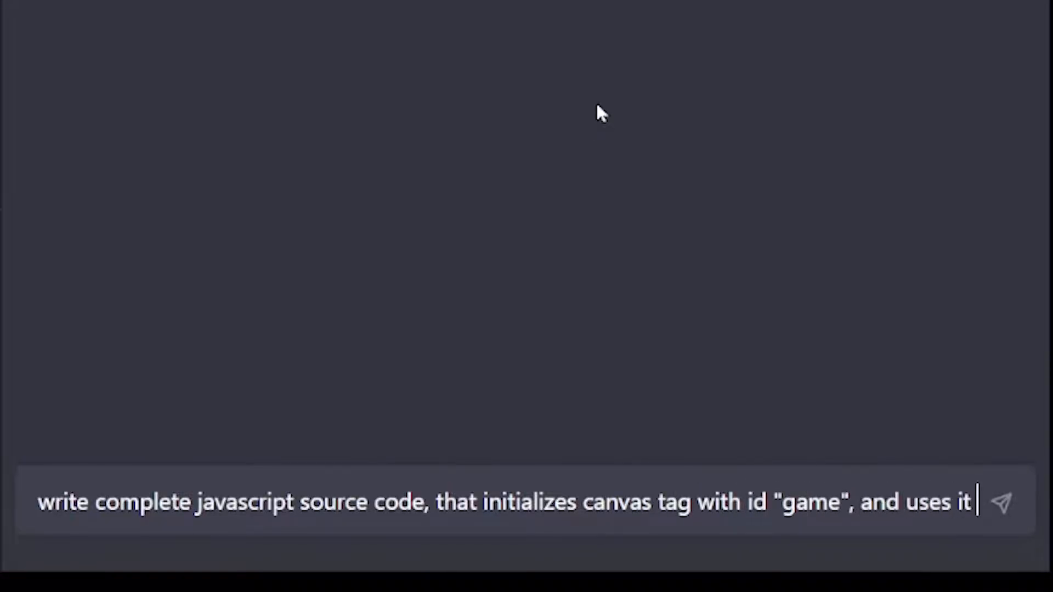
{"action": "type", "text": "to render the rest of the game,"}
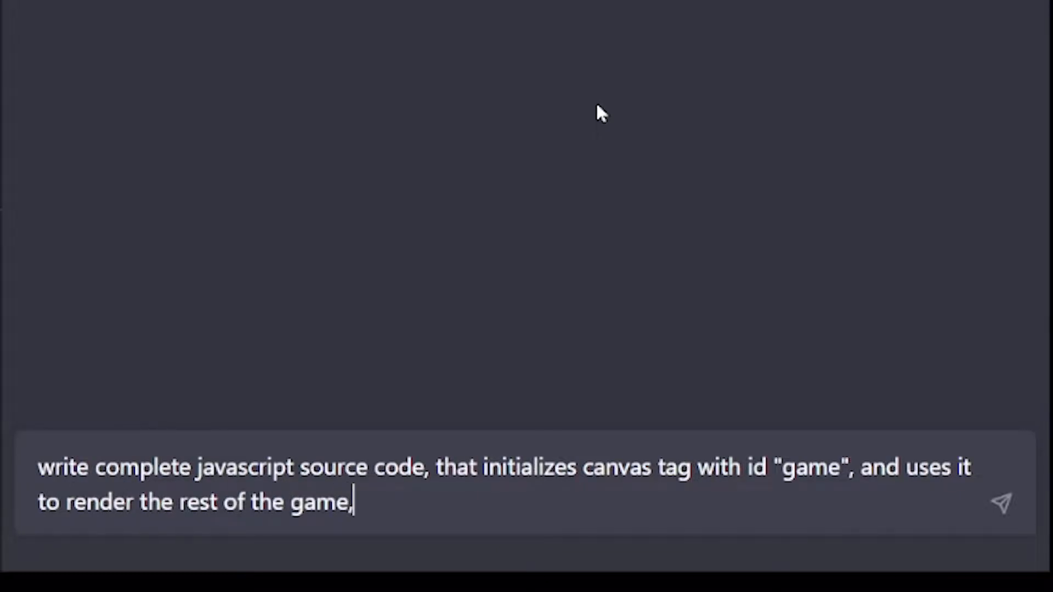
{"action": "type", "text": "uses keybo"}
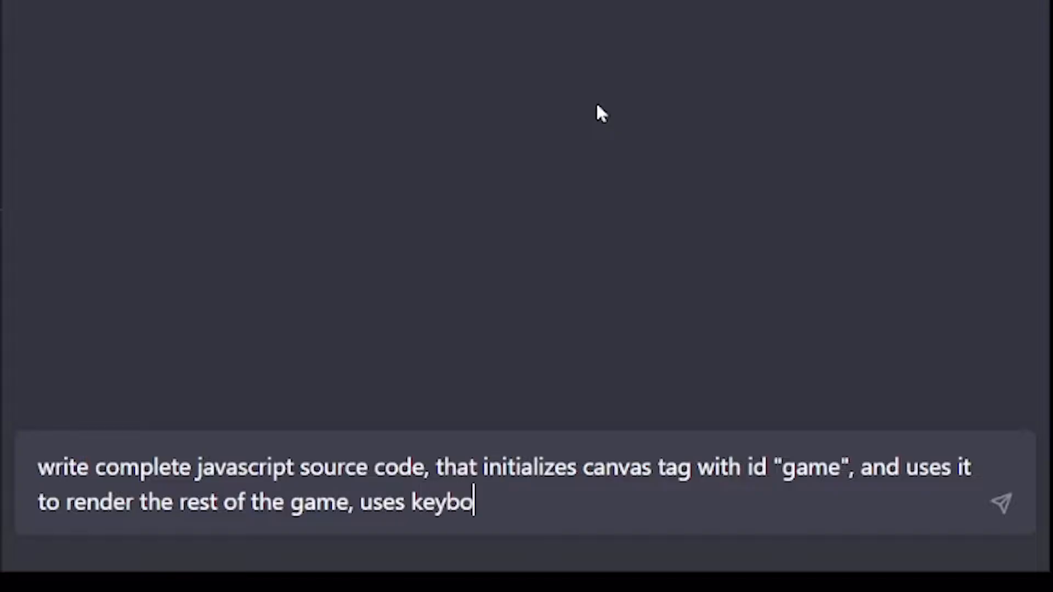
{"action": "type", "text": "ard events to capture game contr"}
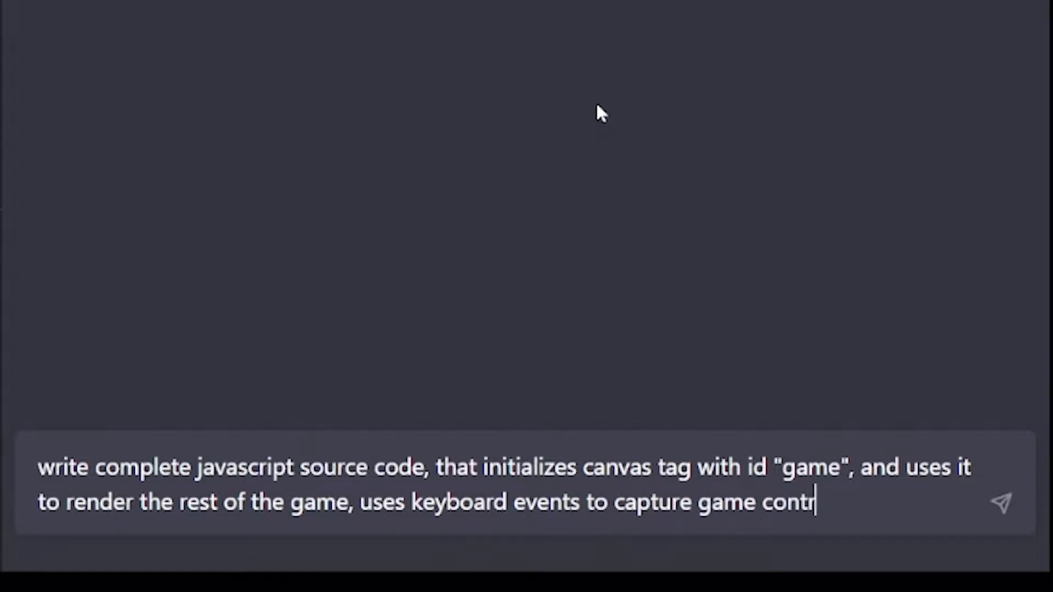
{"action": "type", "text": "ols. The game you"}
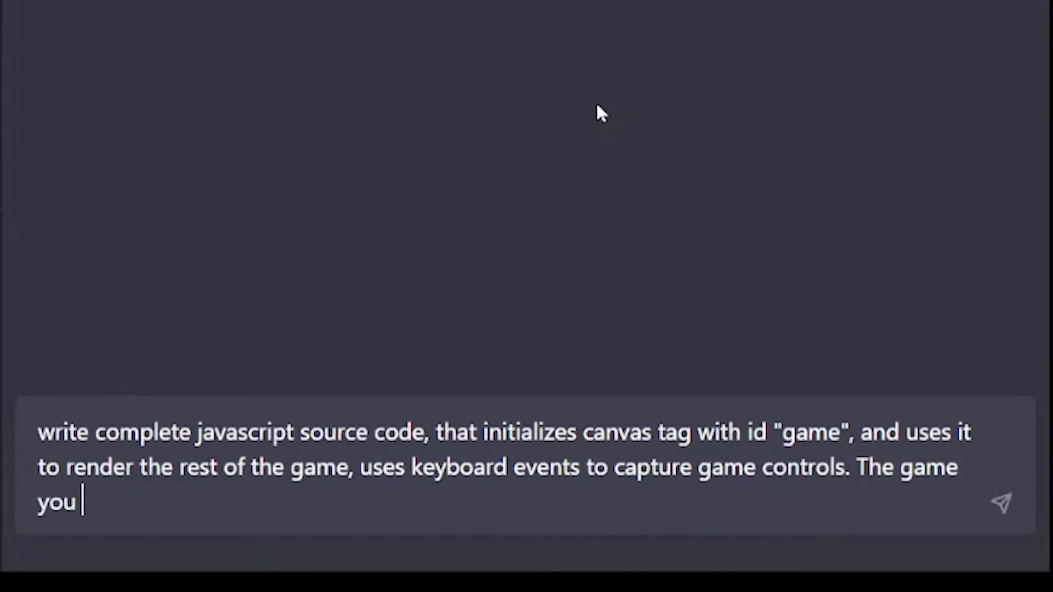
{"action": "type", "text": "are writing source code for is Snake game."}
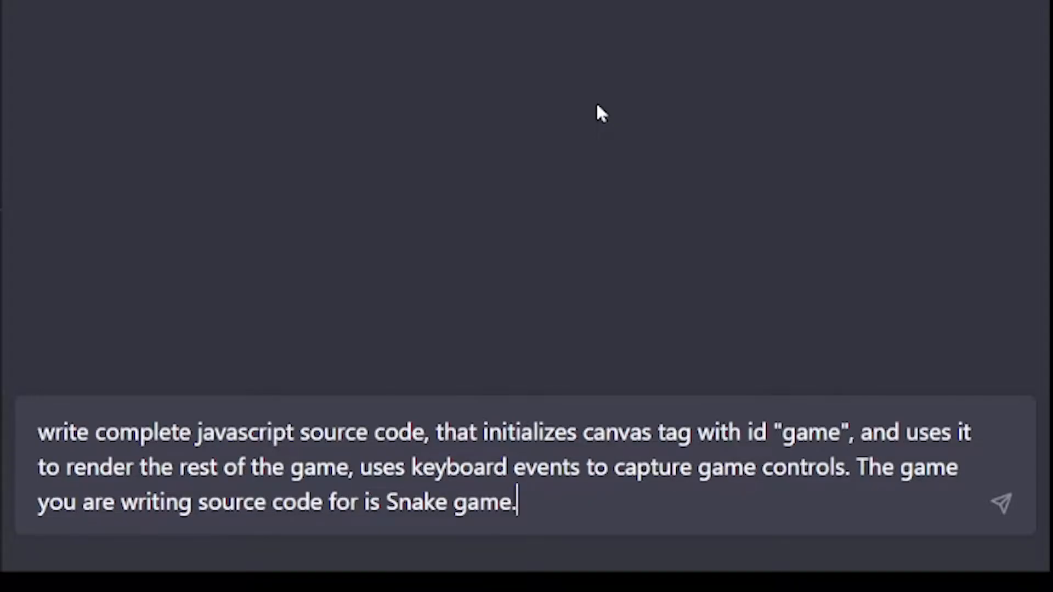
Describe a length-3 snake on a 50 by 50 grid of 5×5-pixel squares.
{"action": "type", "text": ", where user cont"}
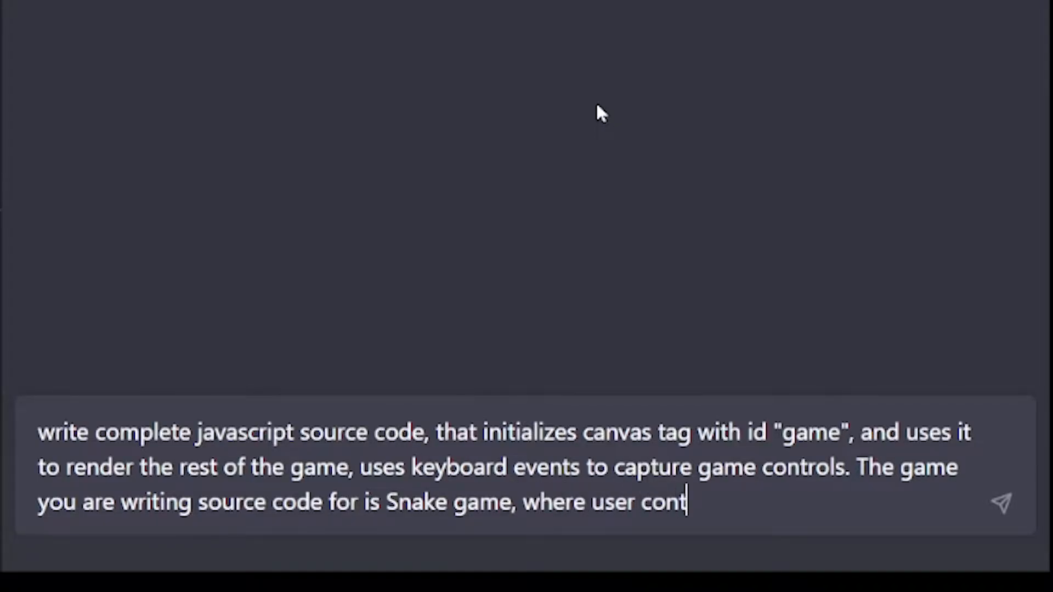
{"action": "type", "text": "rols a snake repre"}
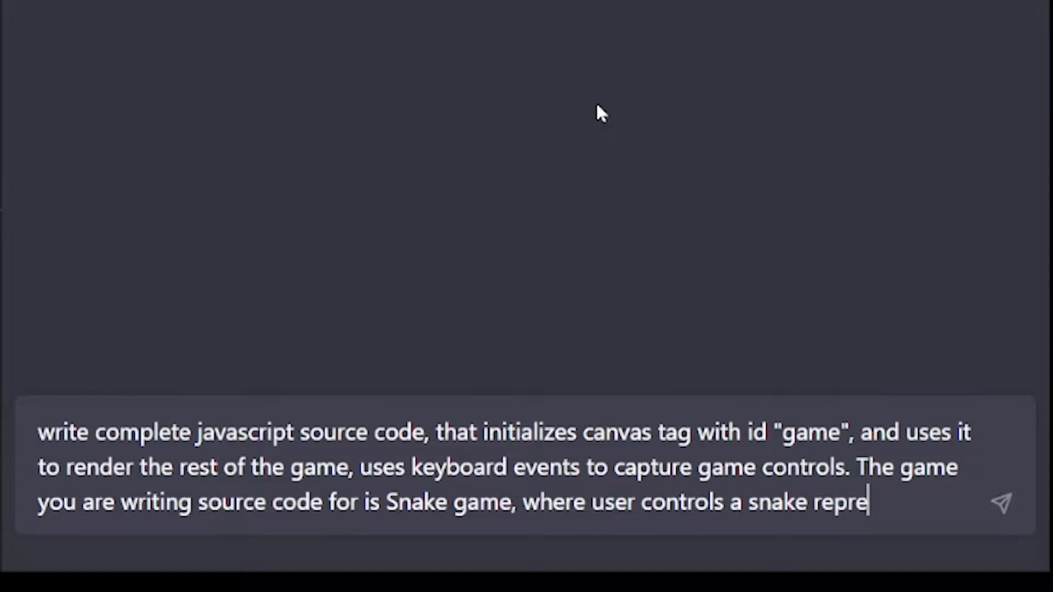
{"action": "type", "text": "sented by"}
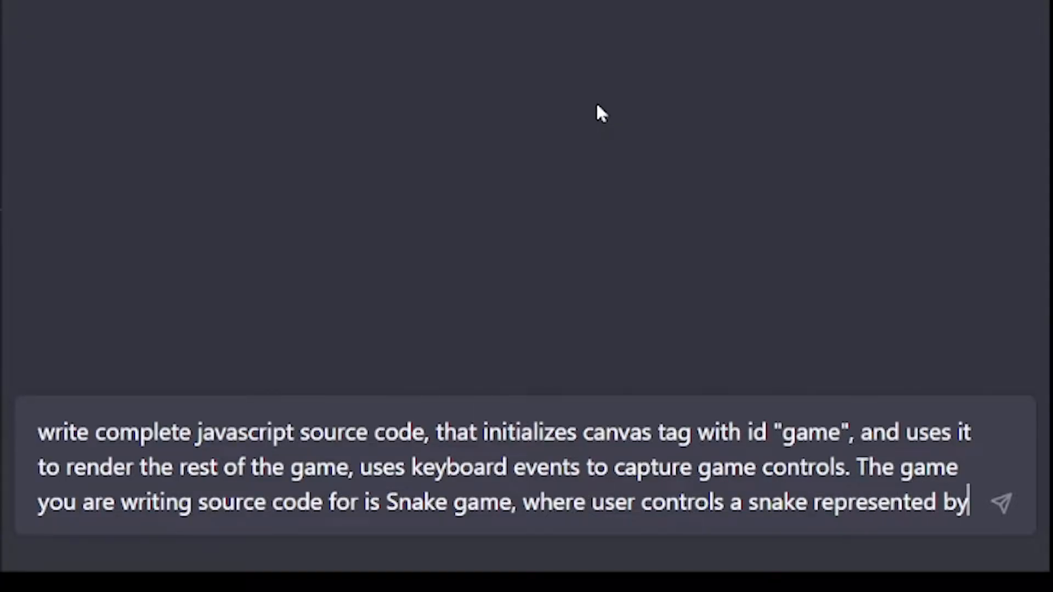
{"action": "type", "text": "default leng"}
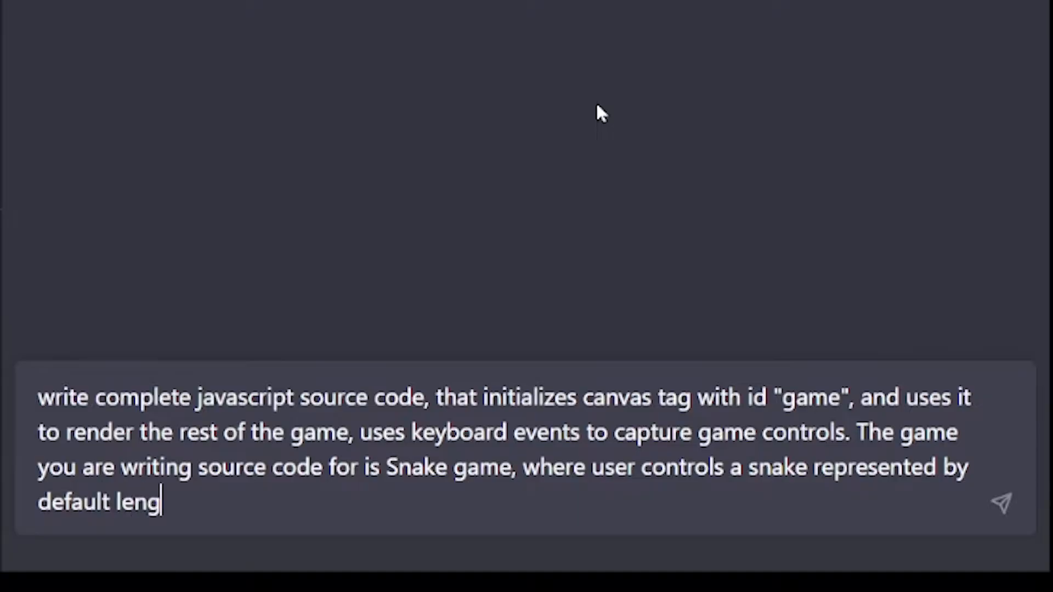
{"action": "type", "text": "th of 3"}
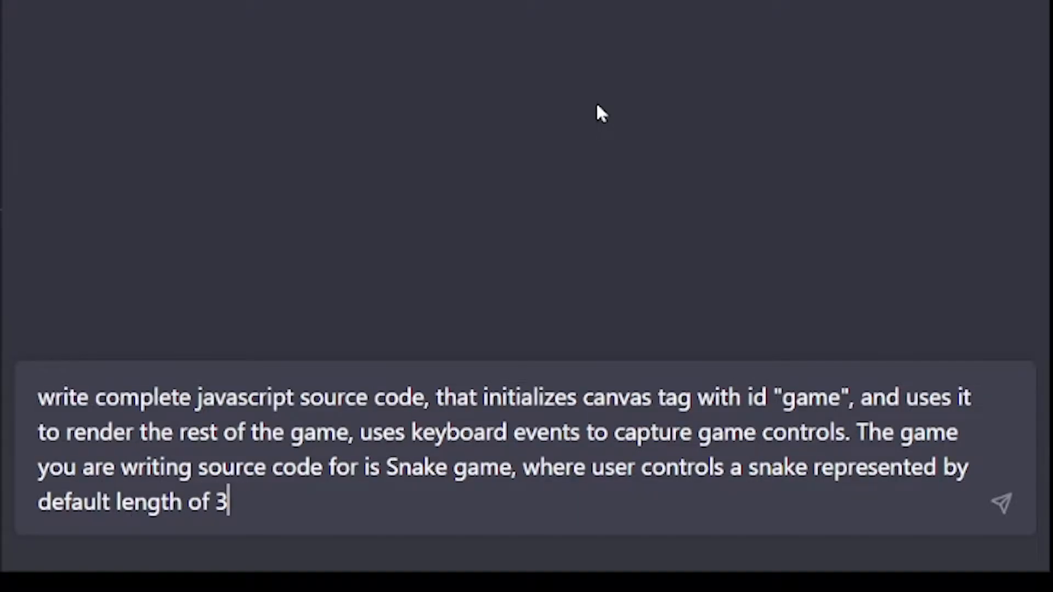
{"action": "type", "text": ", and can"}
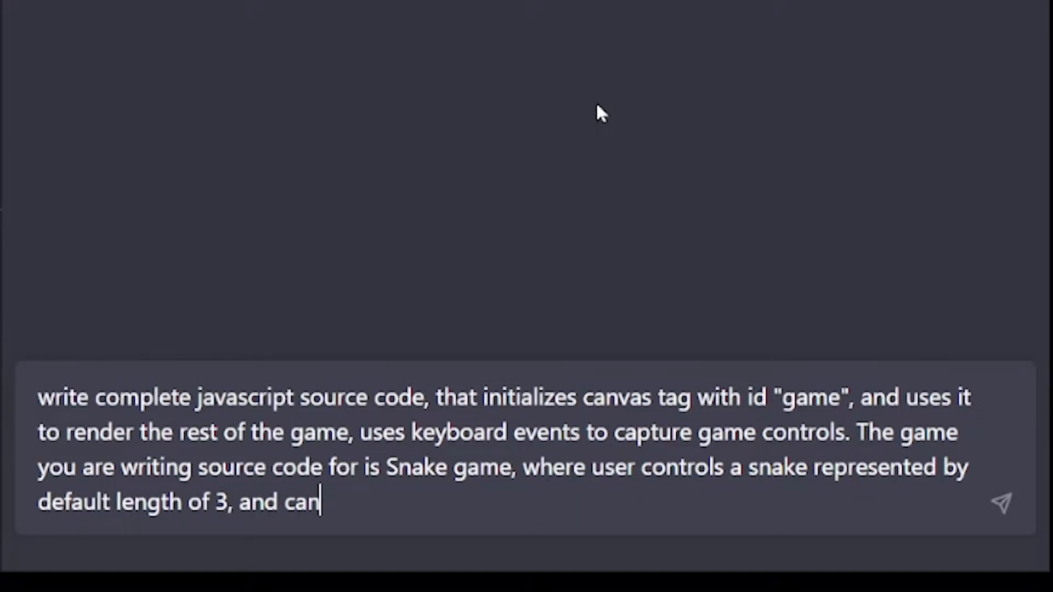
{"action": "type", "text": "navigate"}
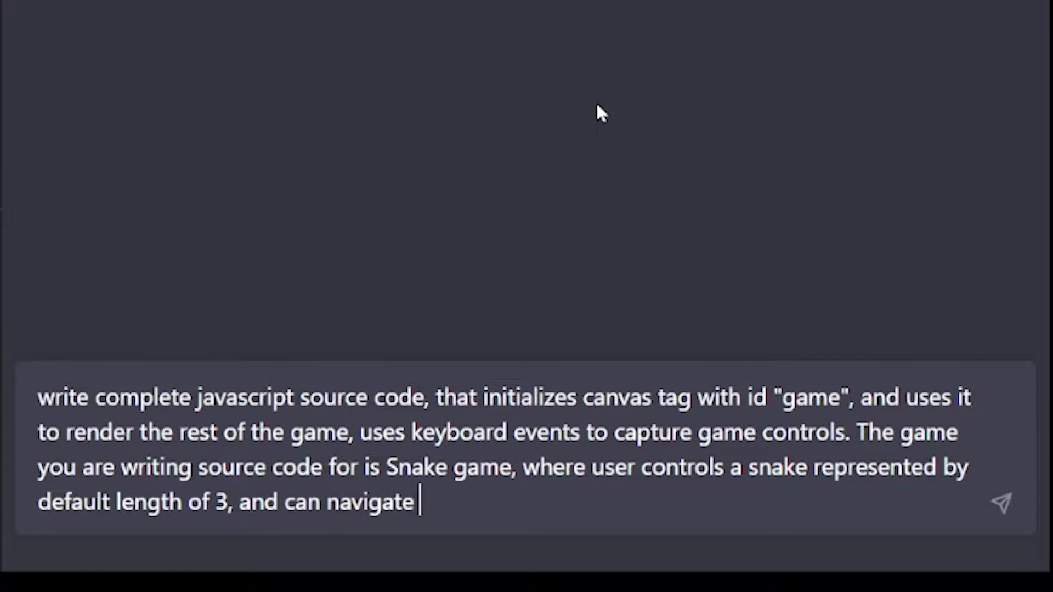
{"action": "type", "text": "game map created as"}
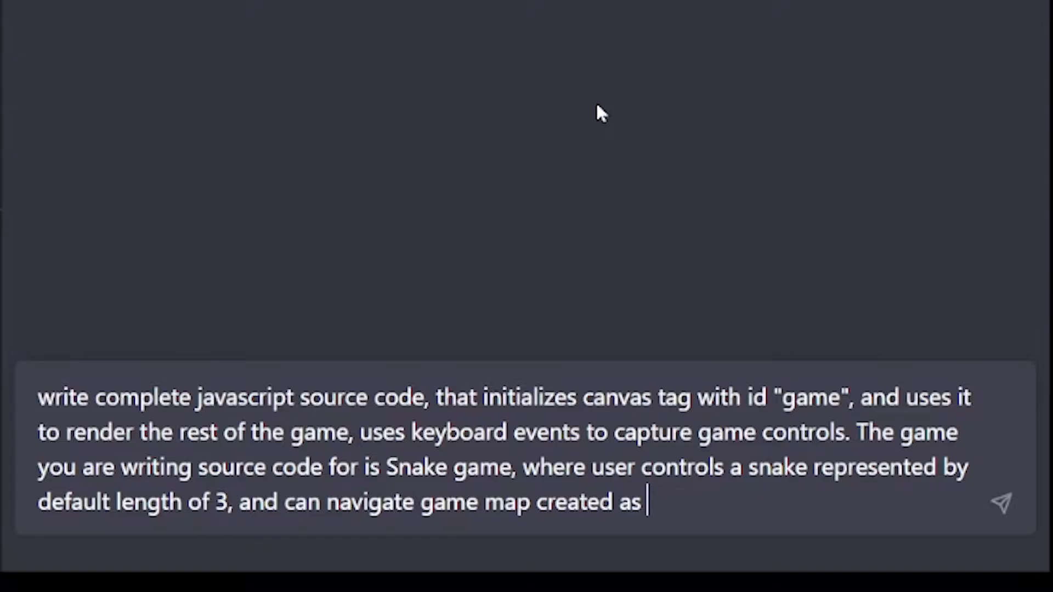
{"action": "type", "text": "50 by 50"}
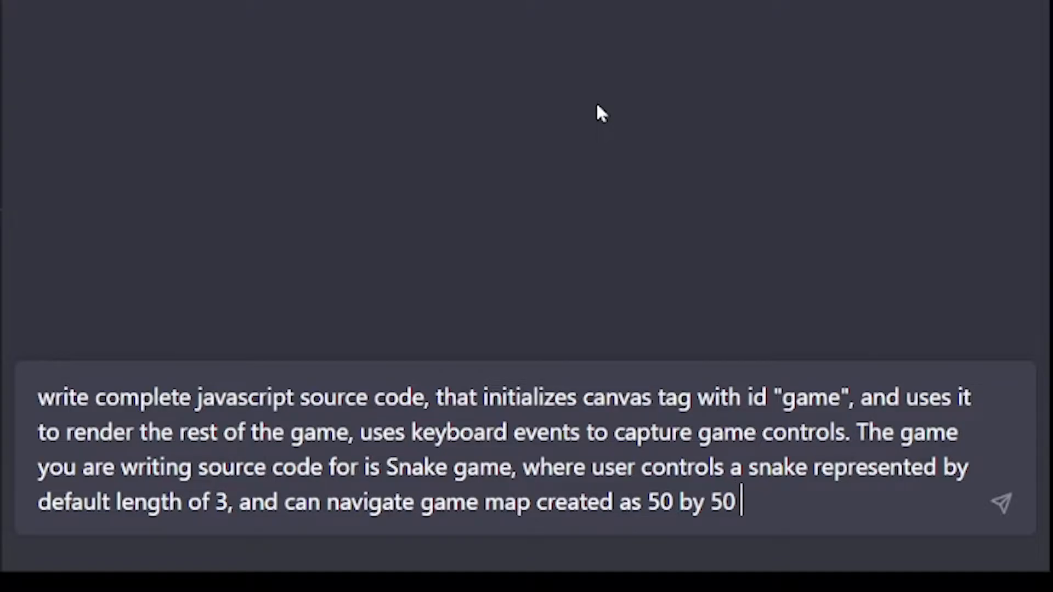
{"action": "type", "text": "squares grid"}
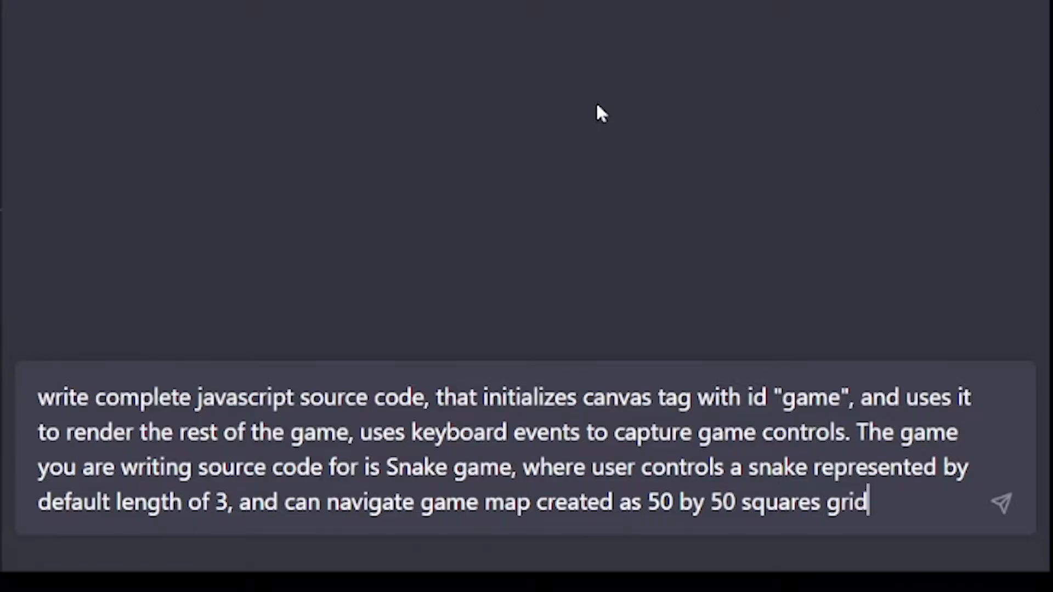
{"action": "type", "text": ", where eac"}
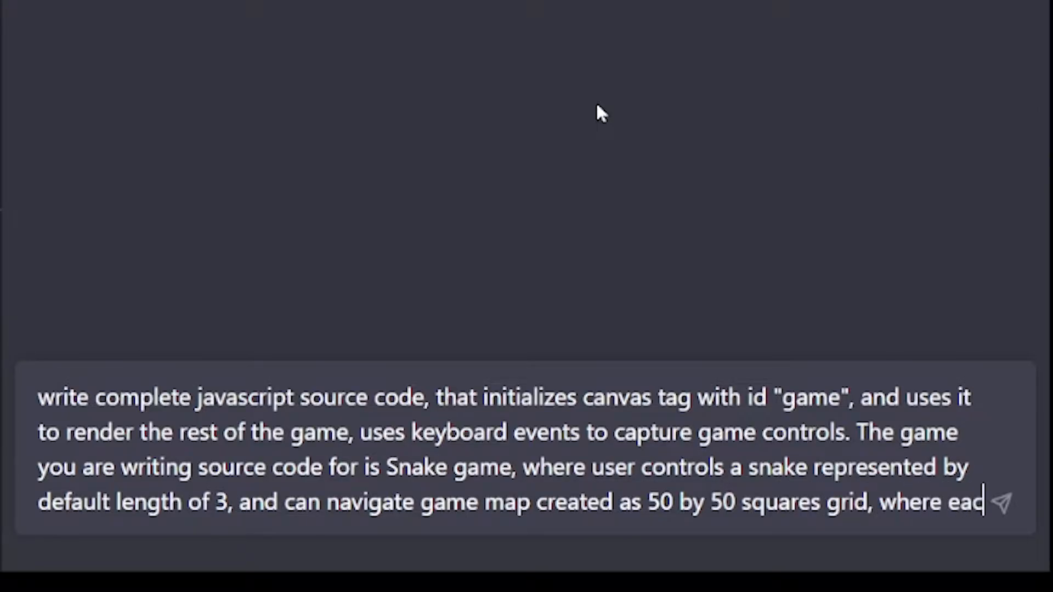
{"action": "type", "text": "h square is"}
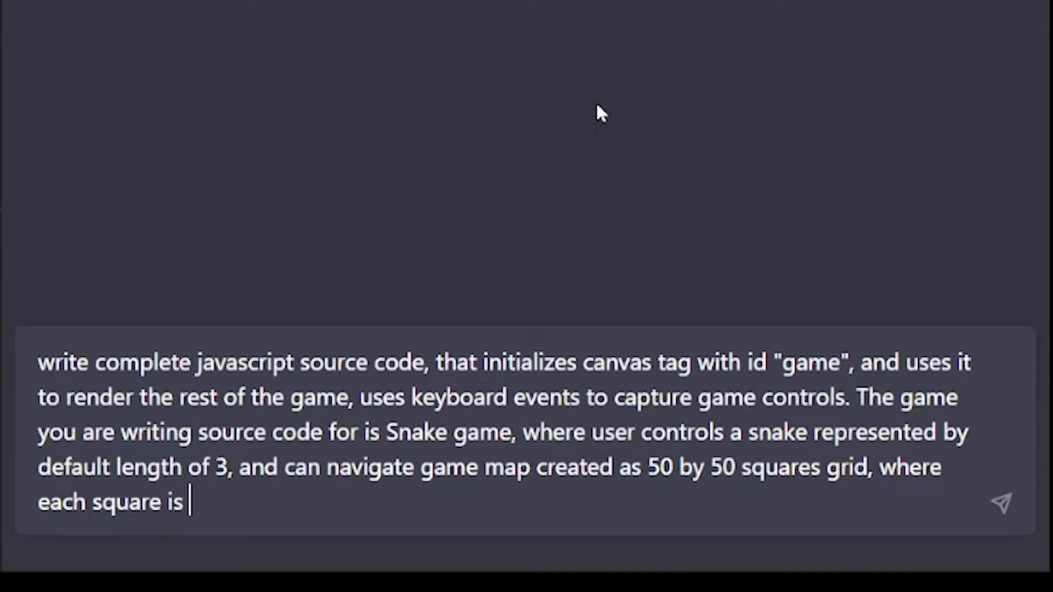
{"action": "type", "text": "5 by 5 p"}
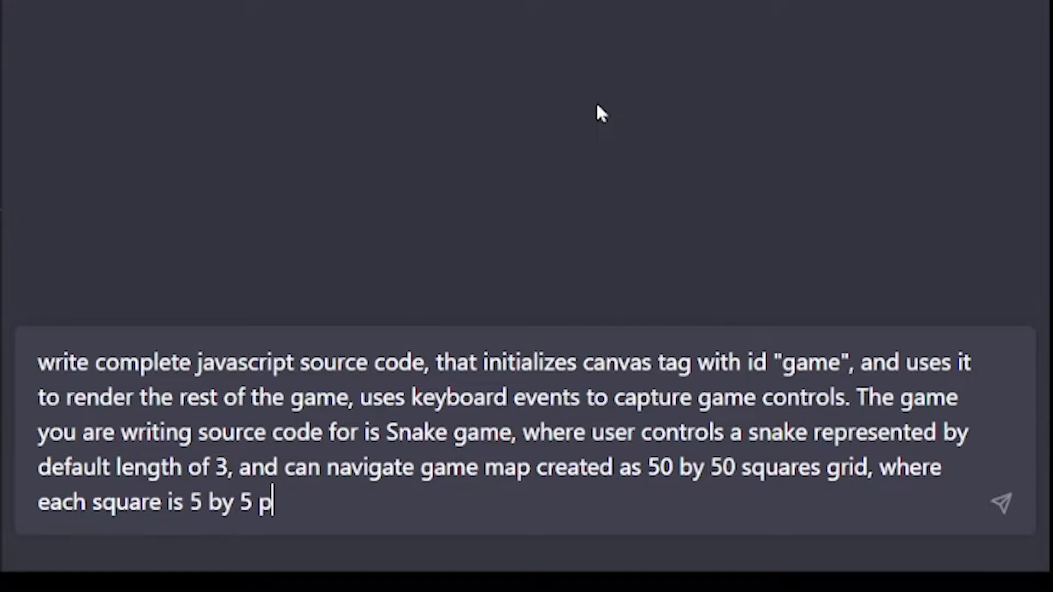
{"action": "type", "text": "ixels in width"}
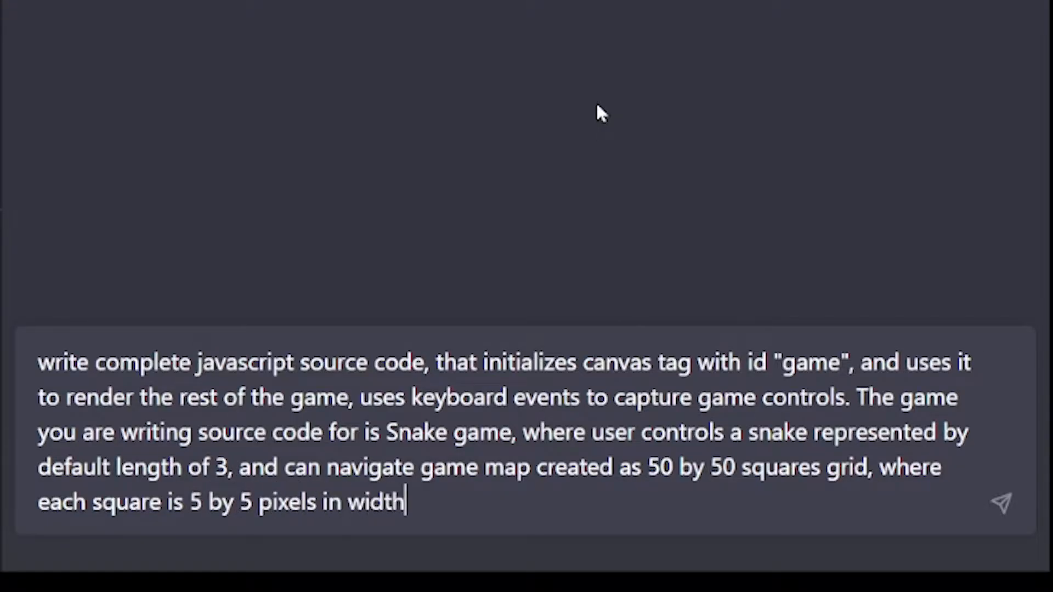
{"action": "type", "text": "and height."}
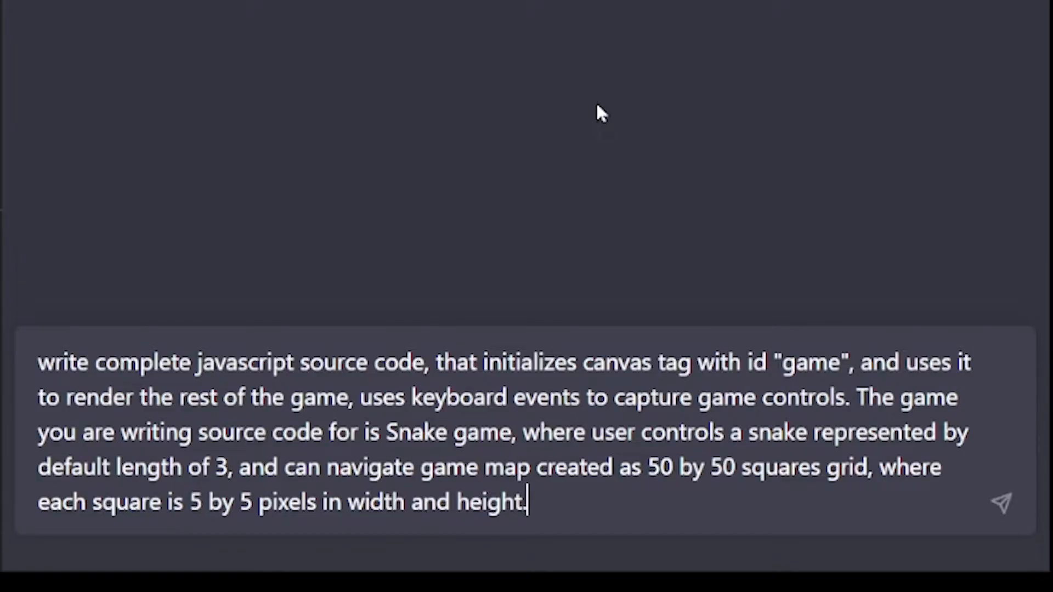
Specify a gray snake, orange food, reset to center at boundaries, and no game over.
{"action": "type", "text": "Make snake grayt"}
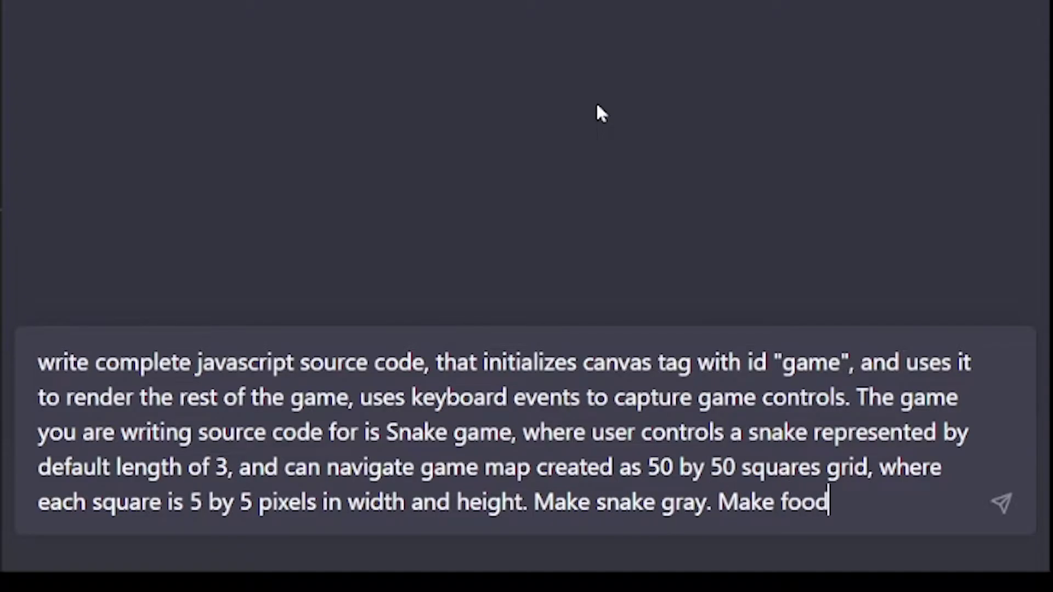
{"action": "type", "text": "orange. If snake"}
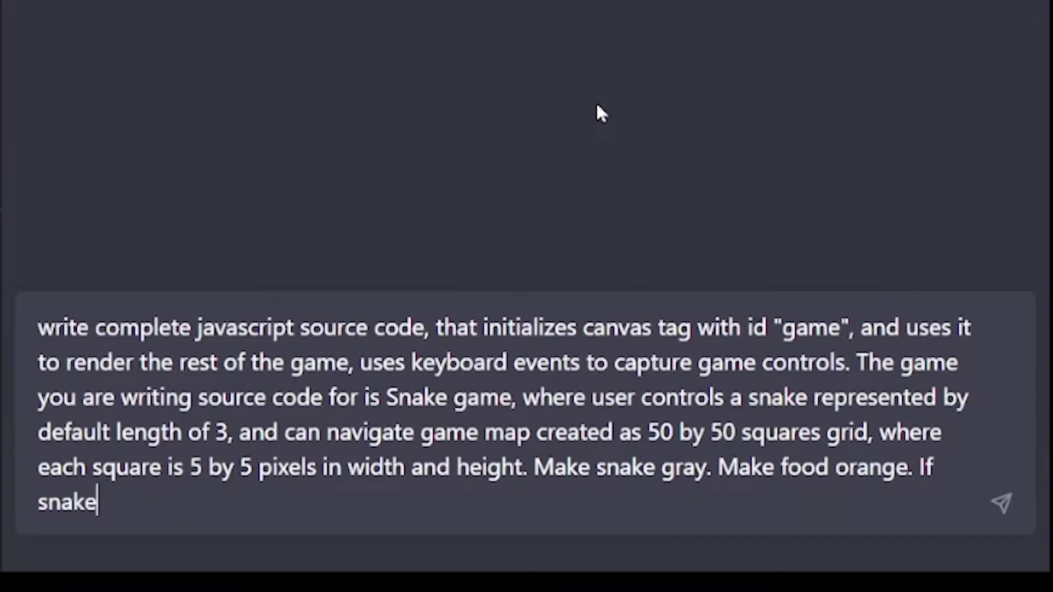
{"action": "type", "text": "bumps into map"}
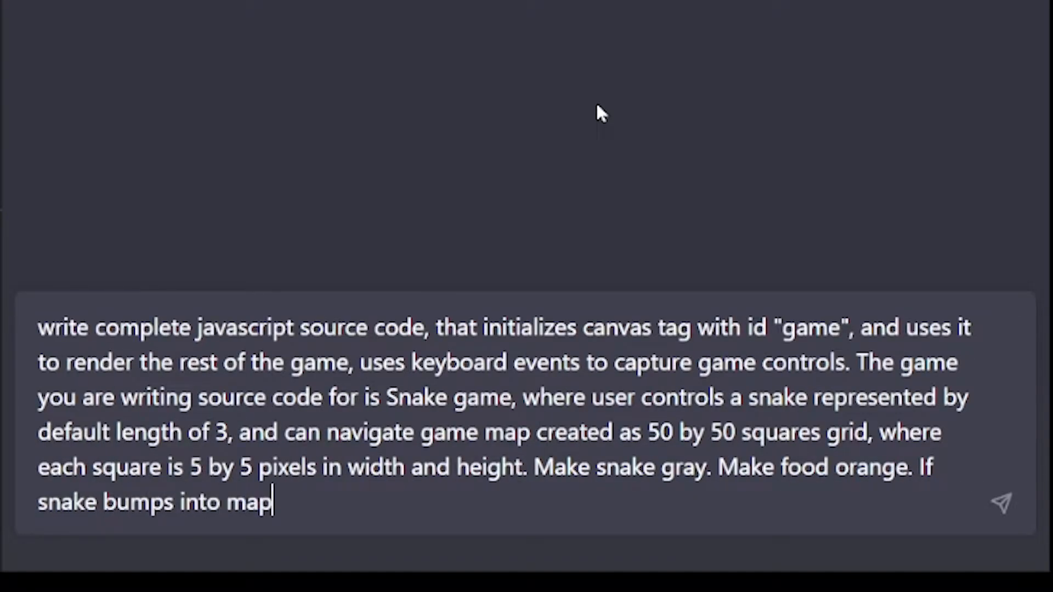
{"action": "type", "text": "boundaries"}
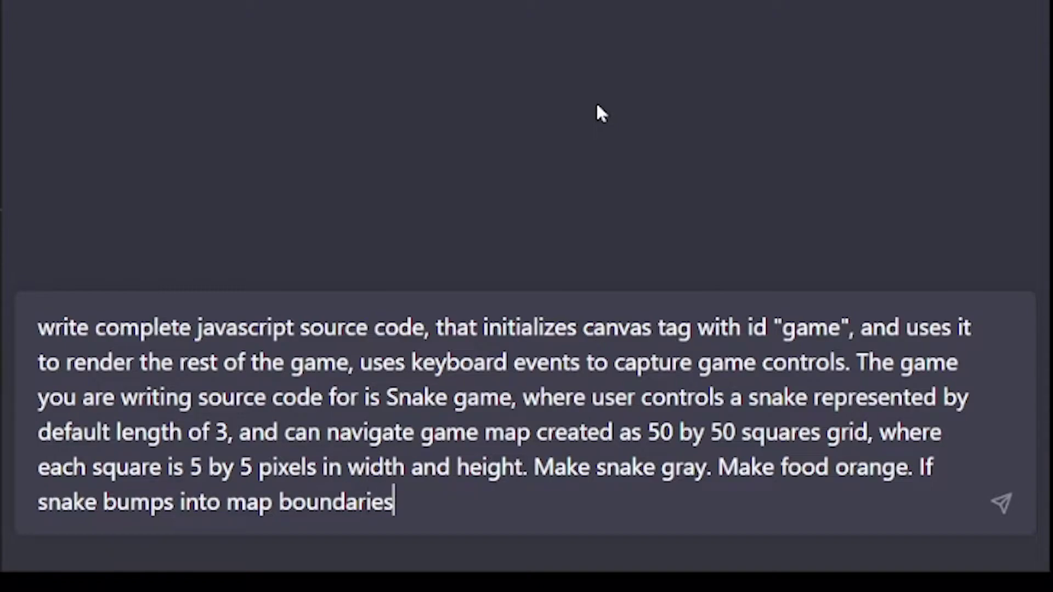
{"action": "type", "text": ", reset snake coordinates to"}
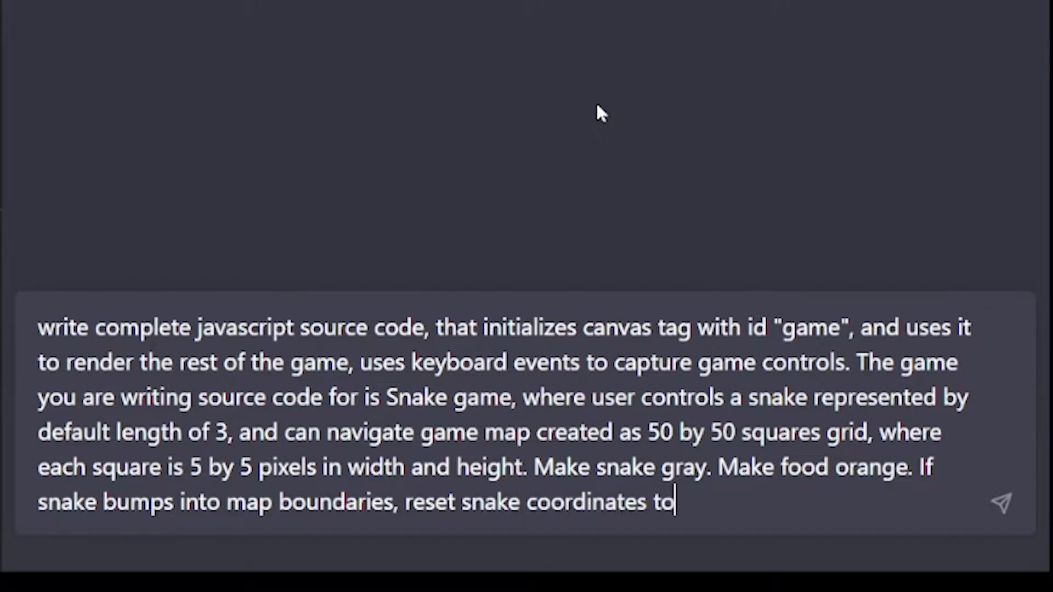
{"action": "type", "text": "center, do not i"}
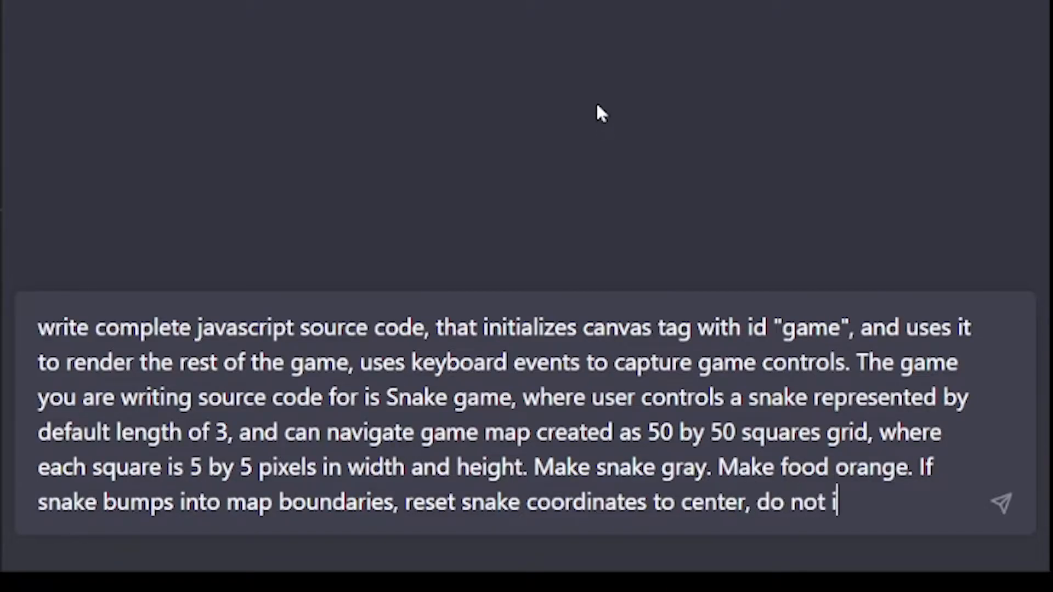
{"action": "type", "text": "nclude game ov"}
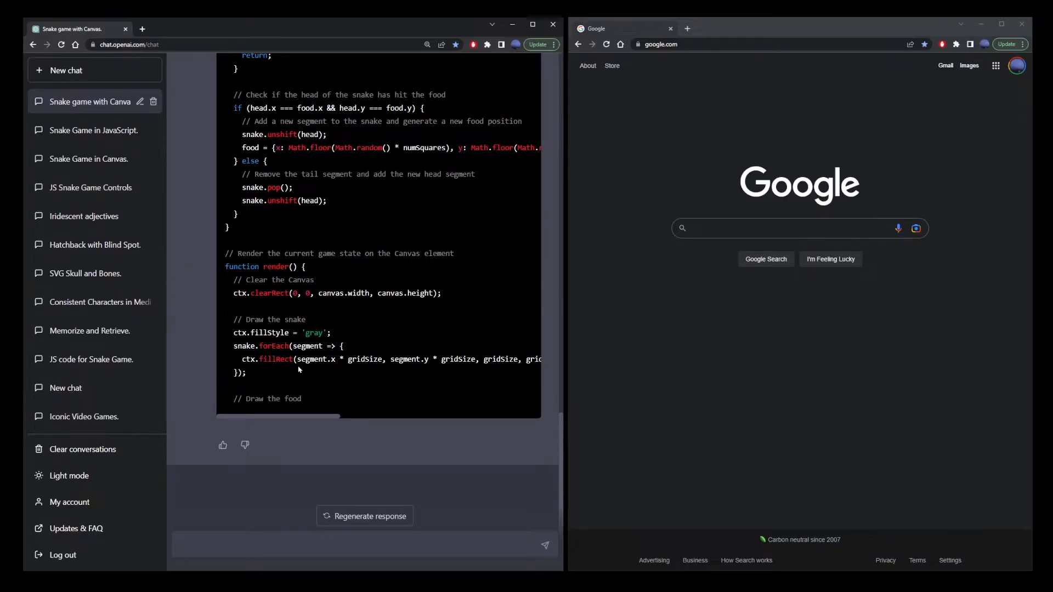
{"action": "mouse_move", "coordinate": [285, 379]}
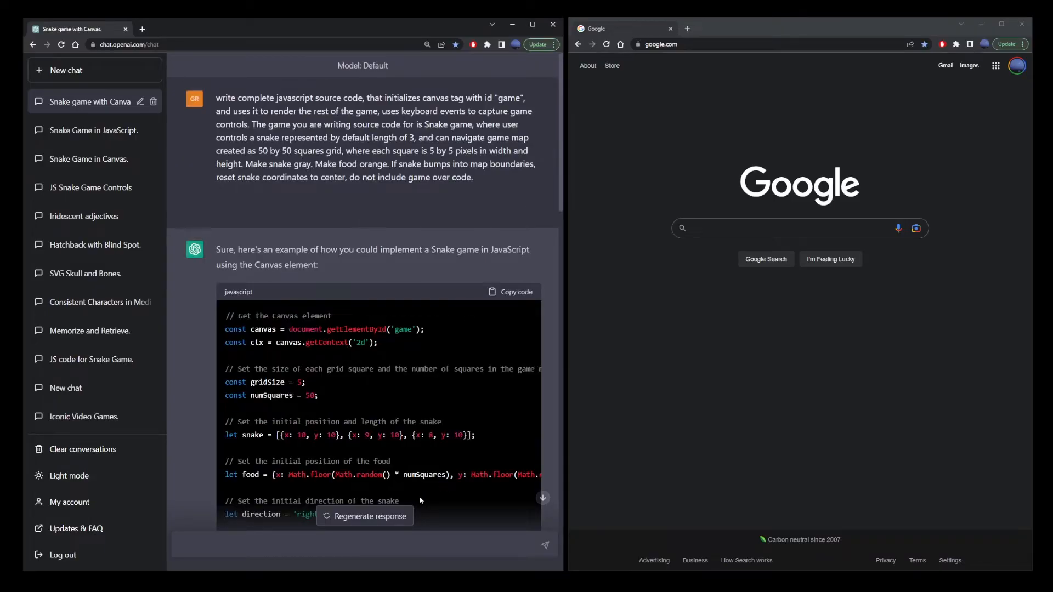
{"action": "left_click", "coordinate": [365, 516]}
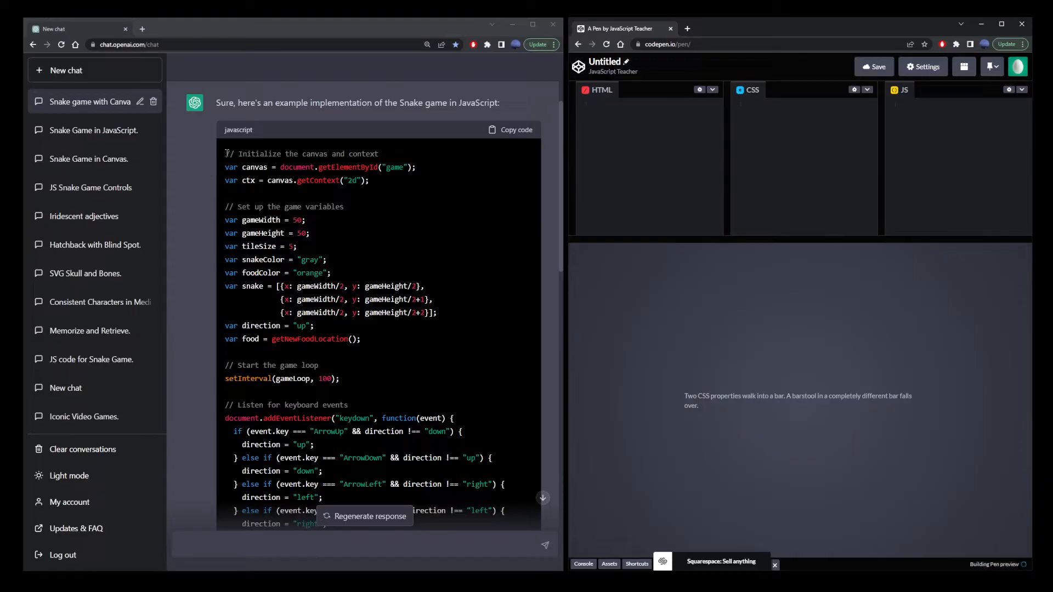
Scroll down ChatGPT's reply to view the keyboard controls, game loop and wall-reset code.
{"action": "scroll", "scroll_direction": "down", "scroll_amount": 3}
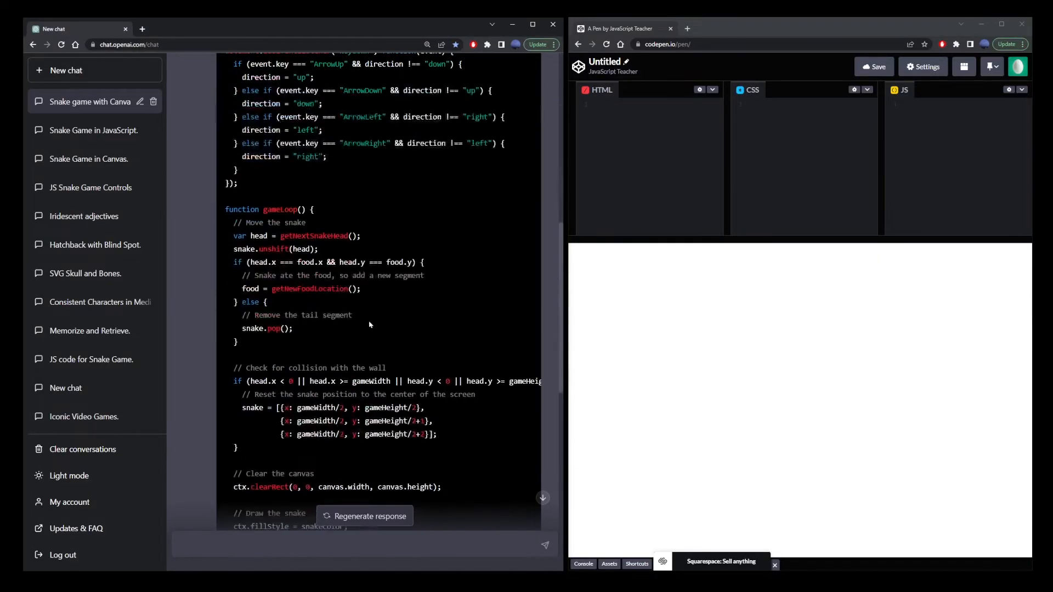